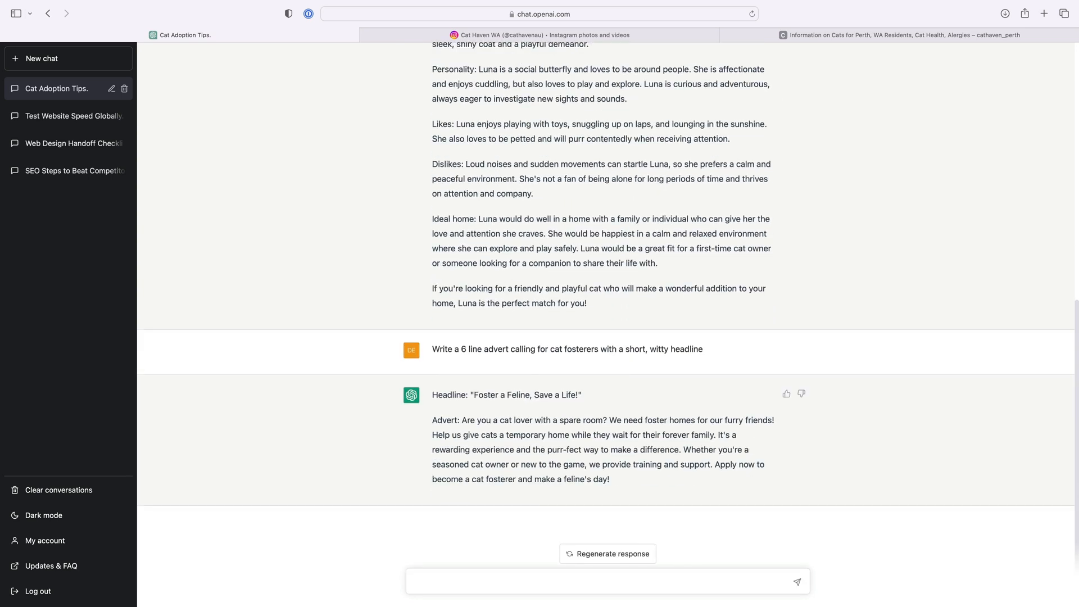
Step: Finish the page 4 tip body ending with 'and water bowl', then begin a new ChatGPT prompt
type("Can you help us?")
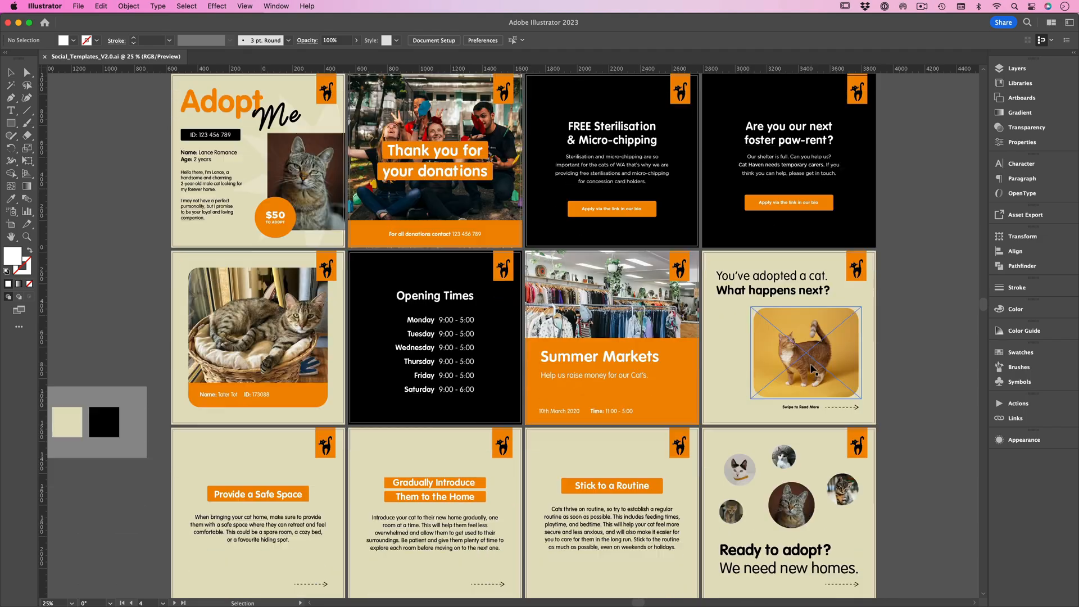
scroll("down", 3)
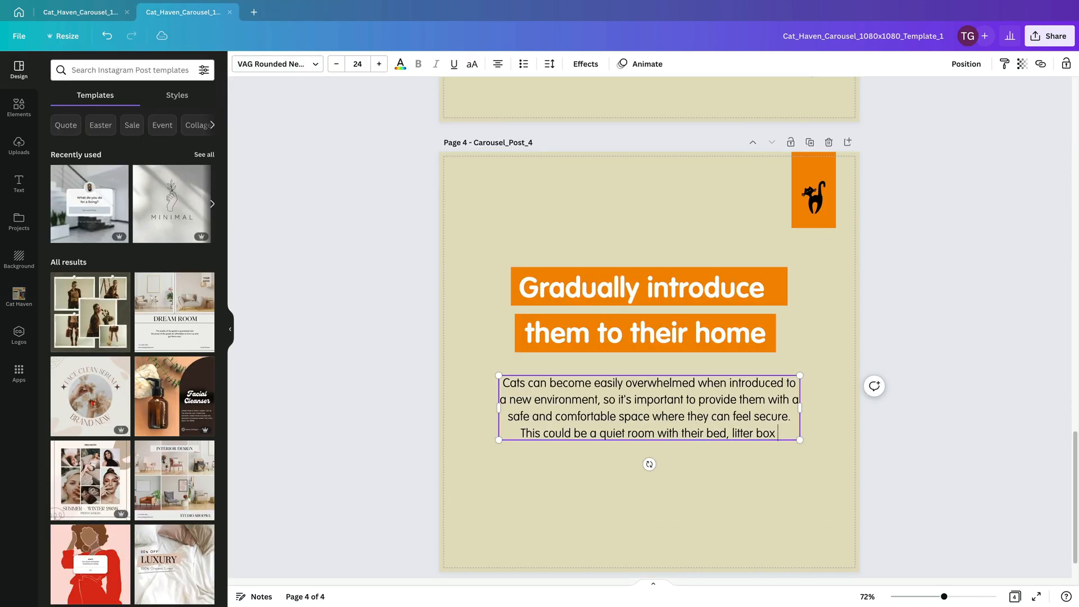
type("and water bowl")
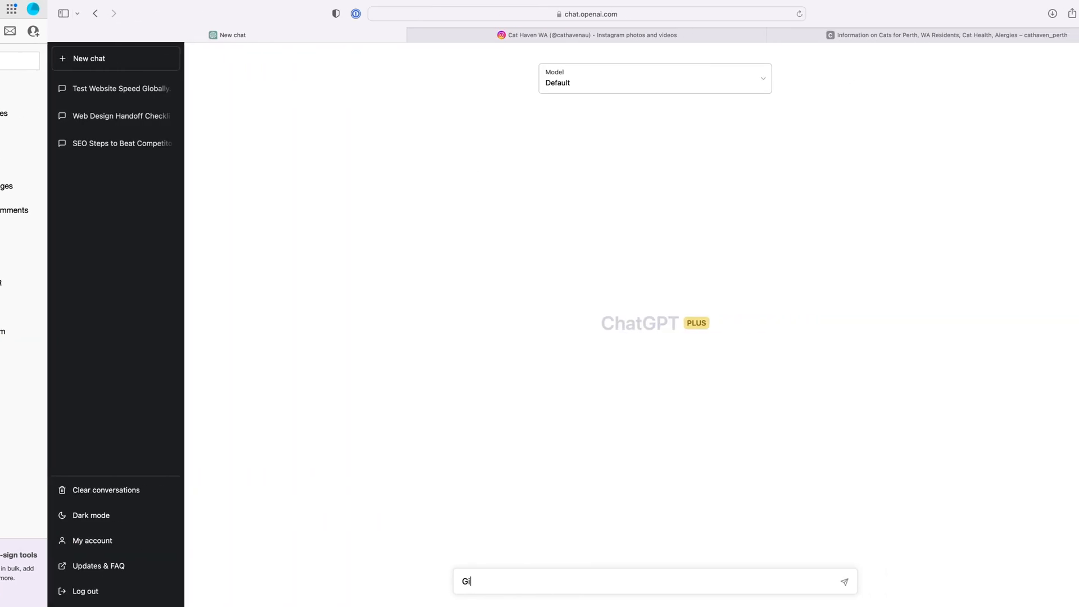
Step: Ask ChatGPT for 3 headed tips to settle a cat into a new home after adoption
type("Give me 3 tips with headings on how to")
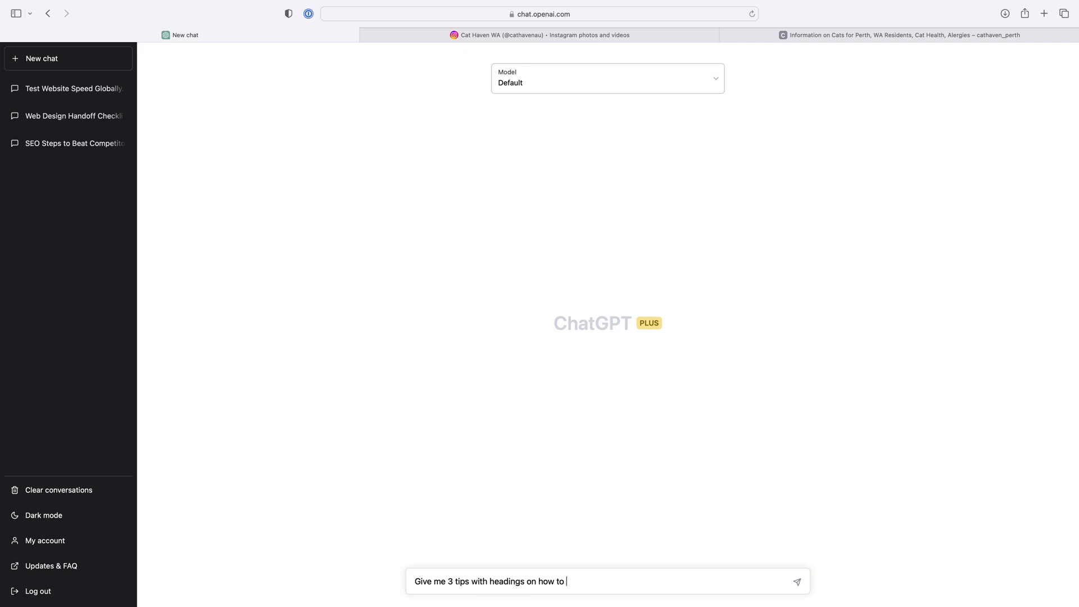
type("settle a cat")
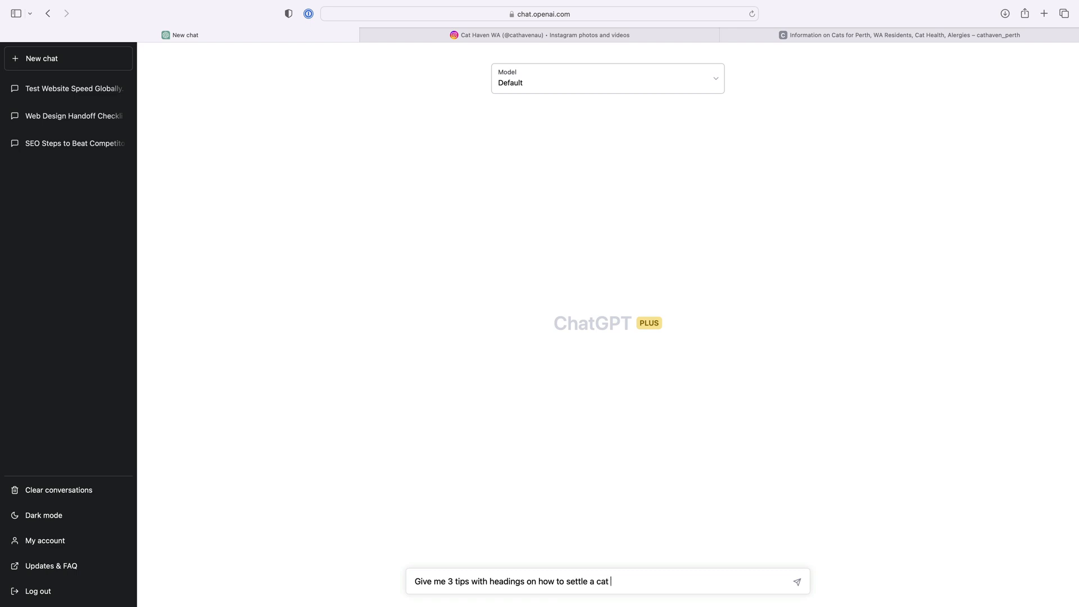
type("into a new home after")
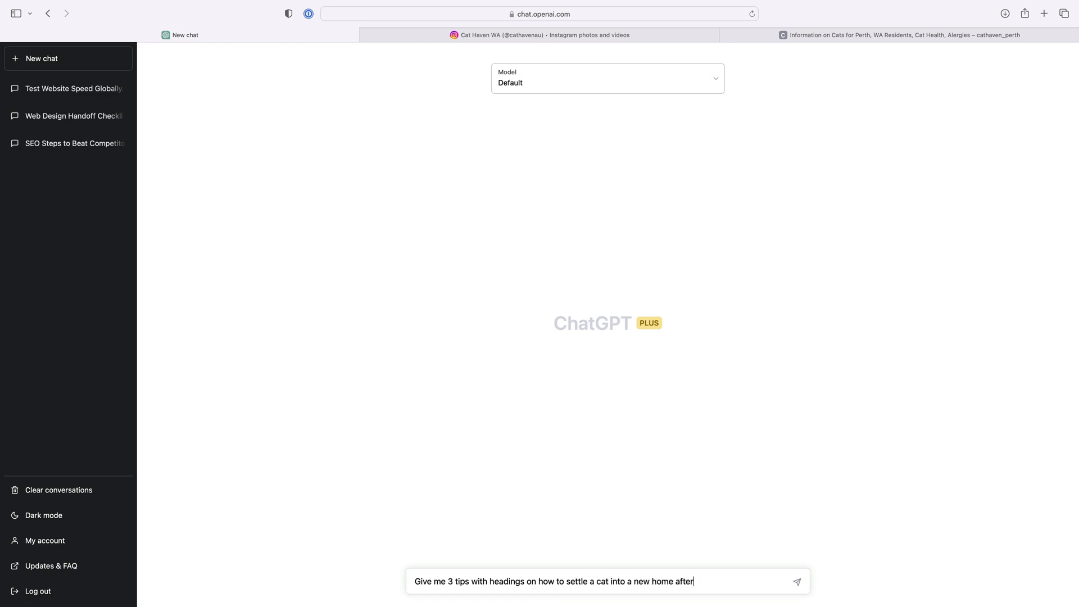
type("they ha")
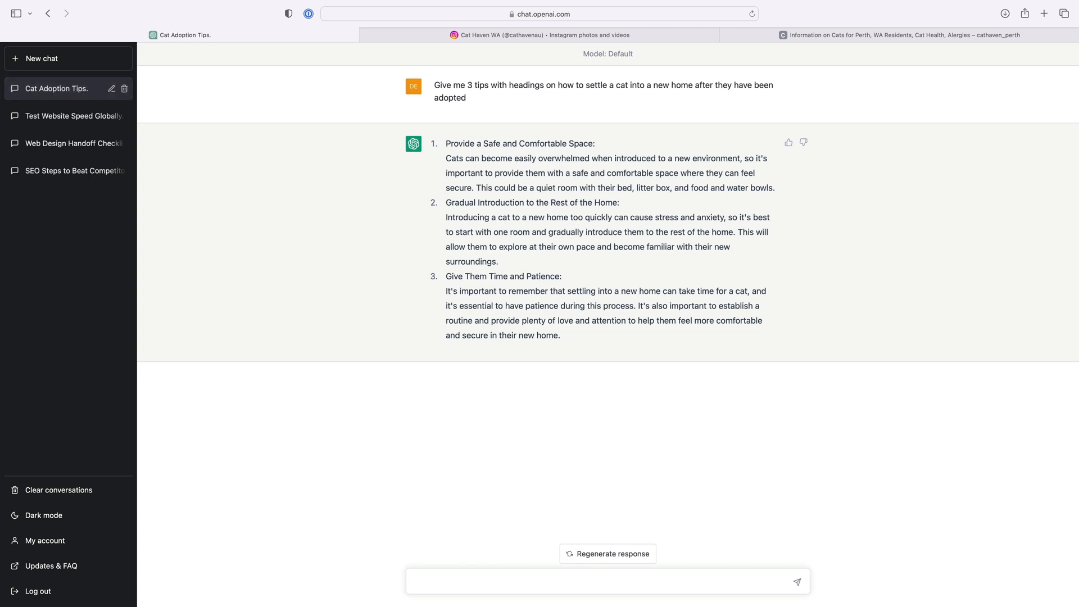
Step: Send a prompt asking for a profile for a cat up for adoption, similar to a dating profile
left_click(606, 582)
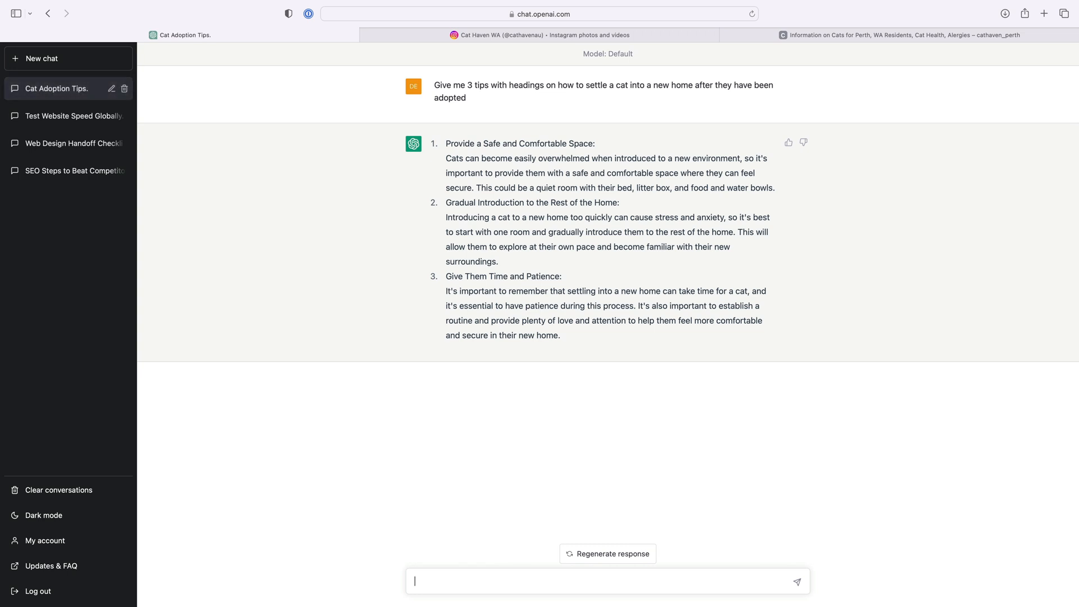
type("Write")
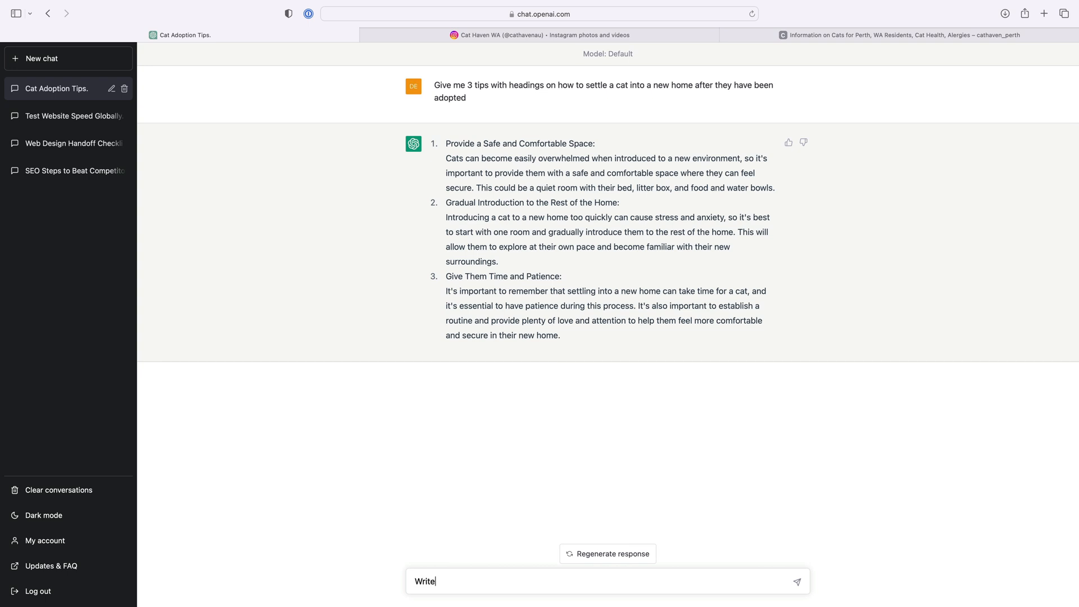
type("a profile for a")
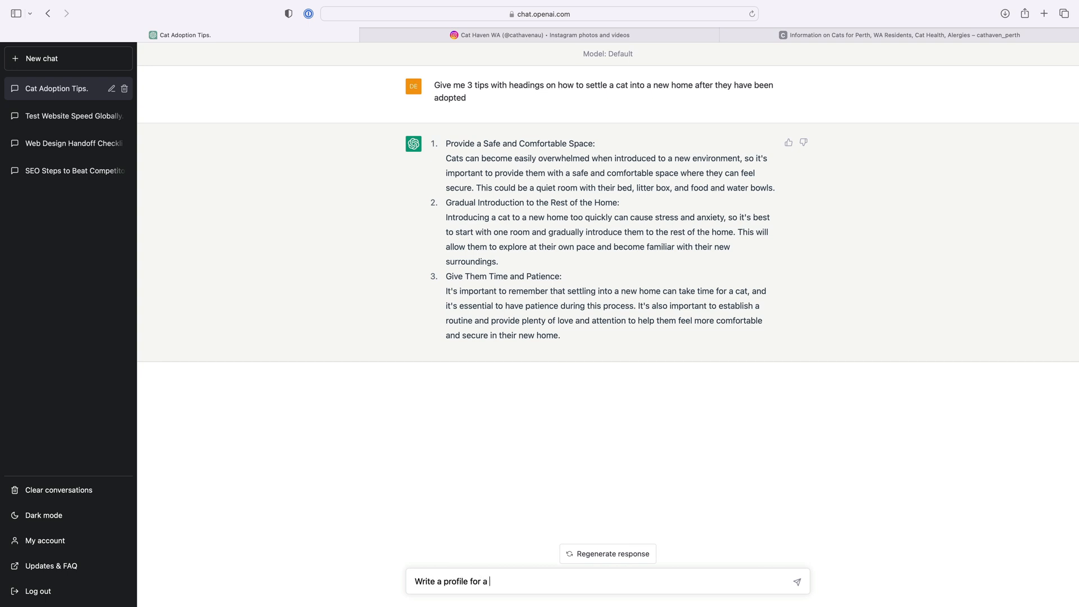
type("cat up for adoption")
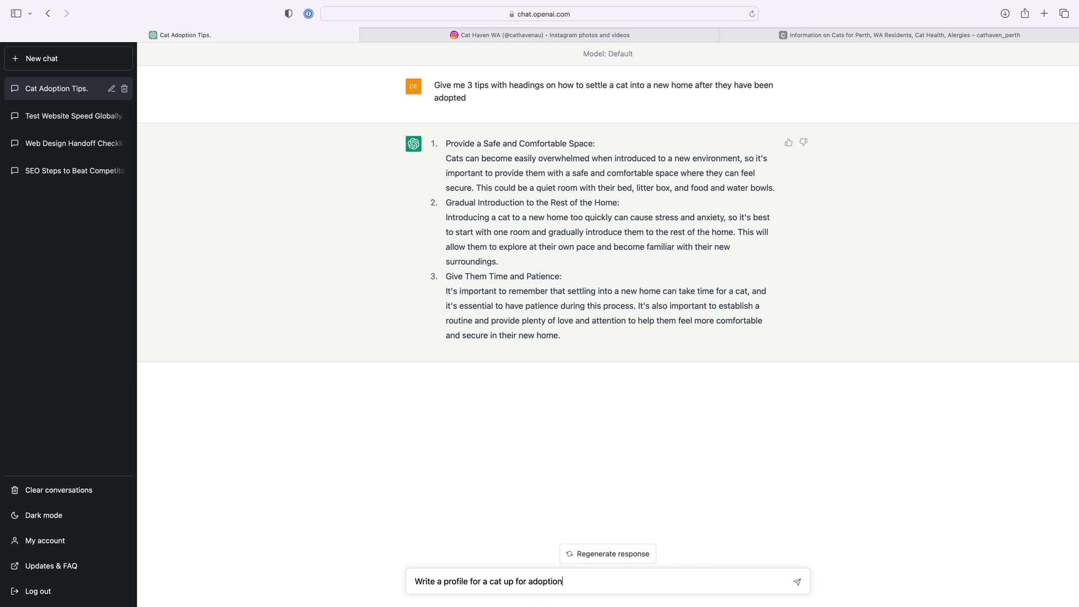
type(", similar to a dating pr")
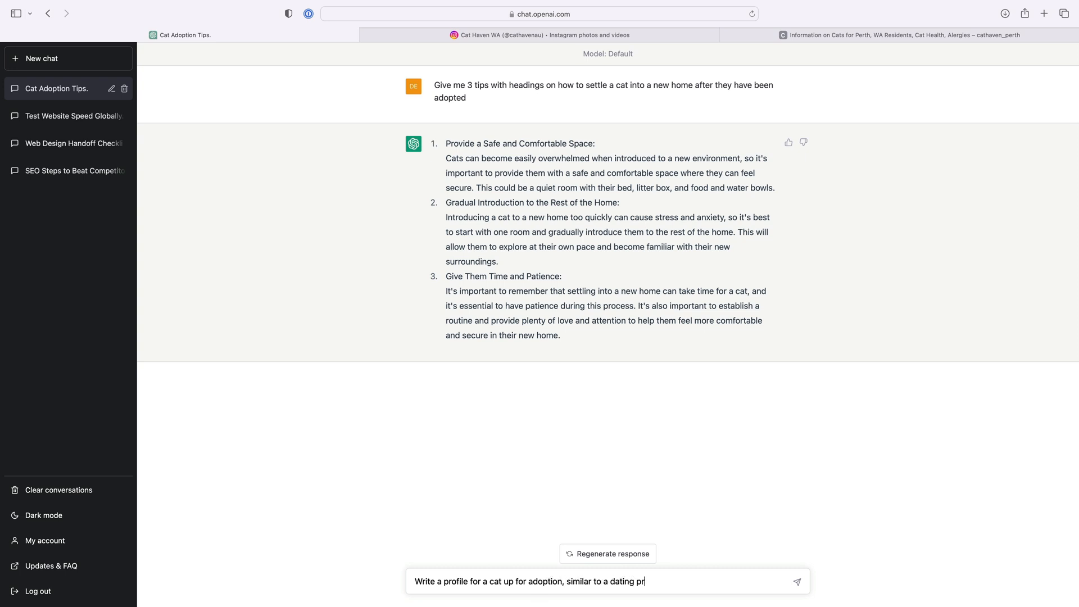
left_click(796, 582)
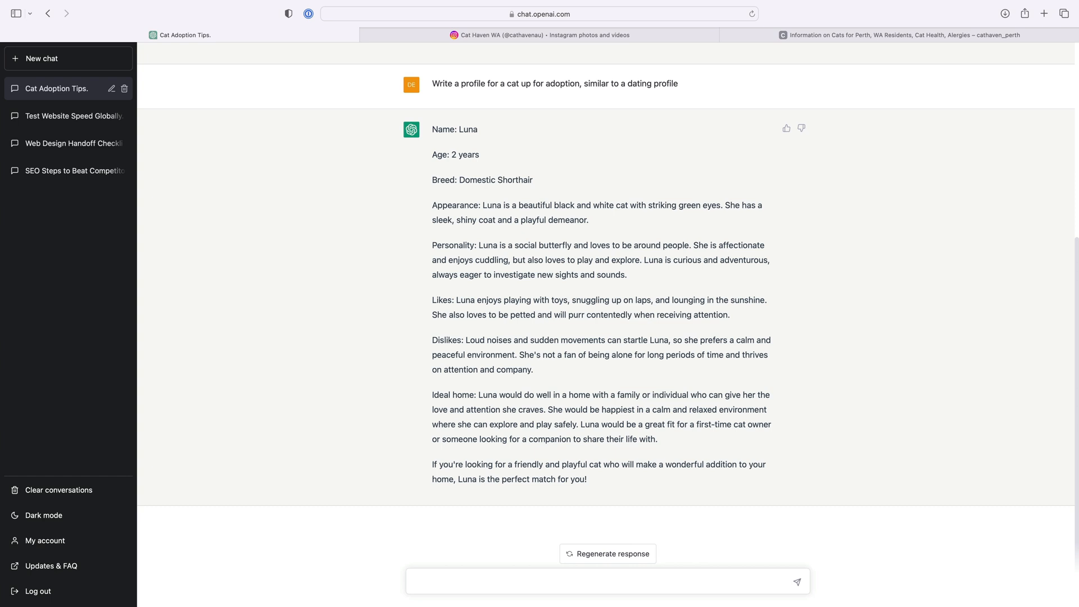
Step: Send a prompt for an advert calling for cat fosterers with a short, witty headline
type("Write a 6 line advert")
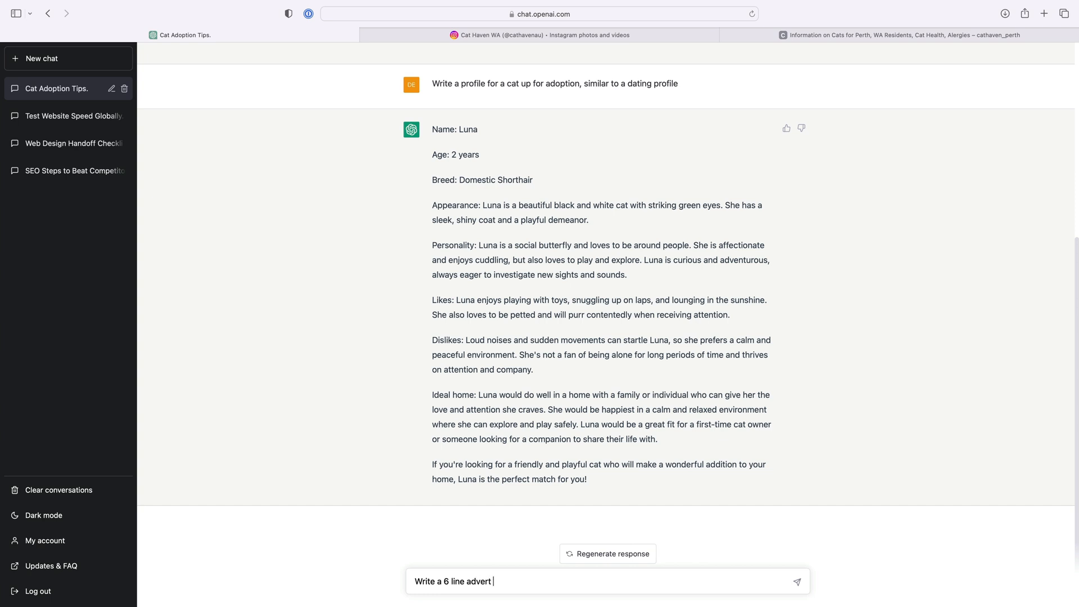
type("calling for")
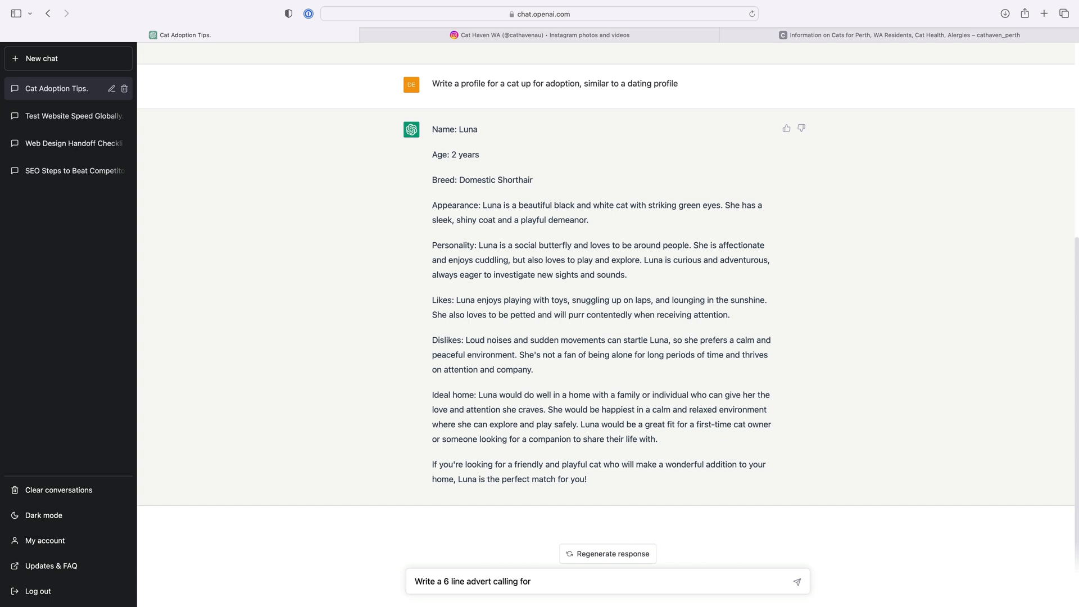
type("cat fosterers with a witty")
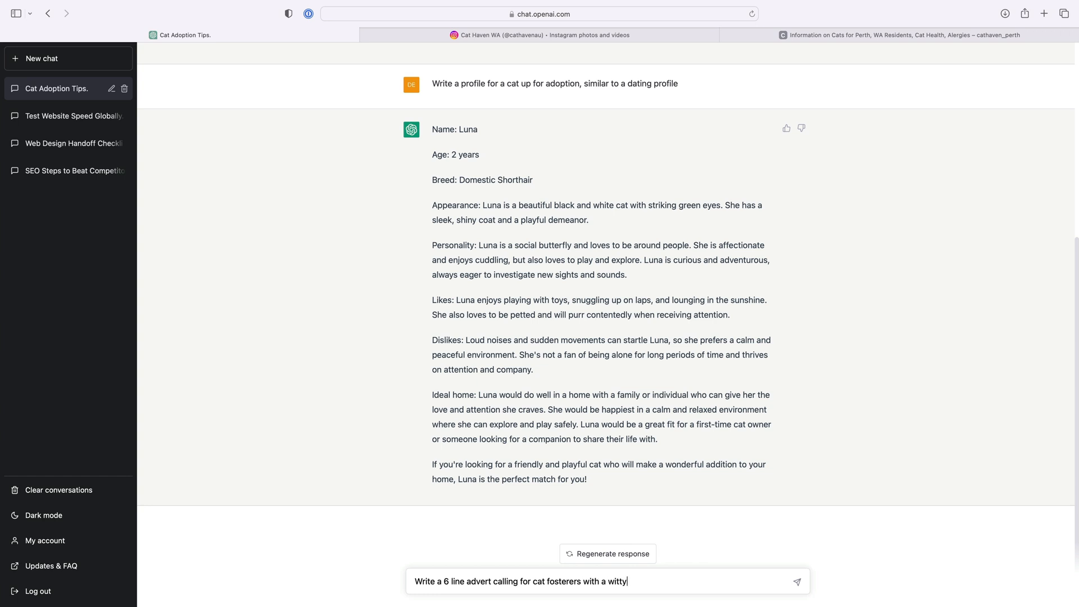
type("headline")
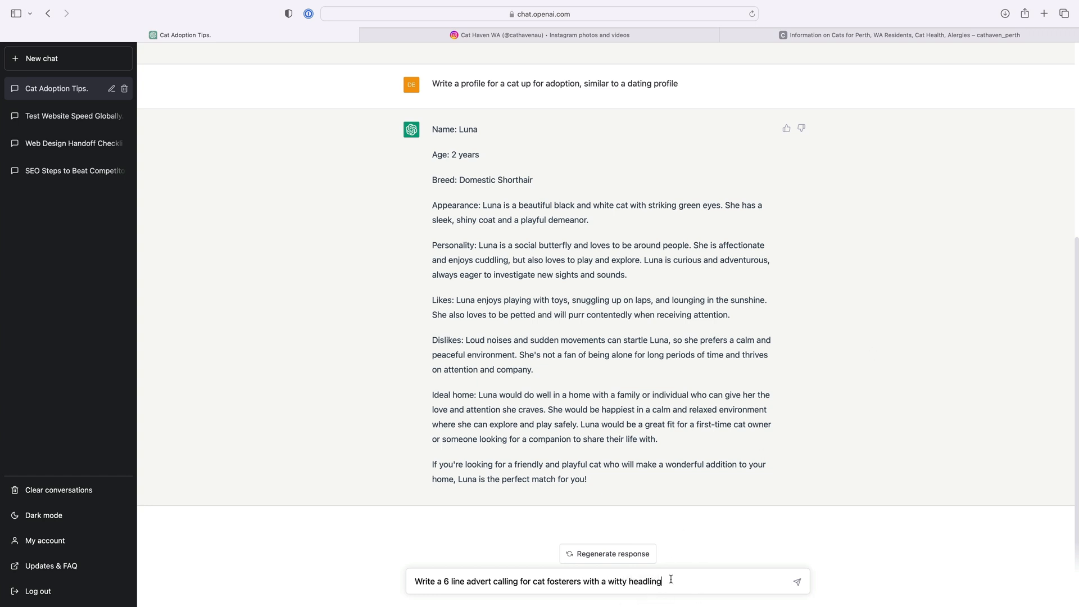
left_click(796, 581)
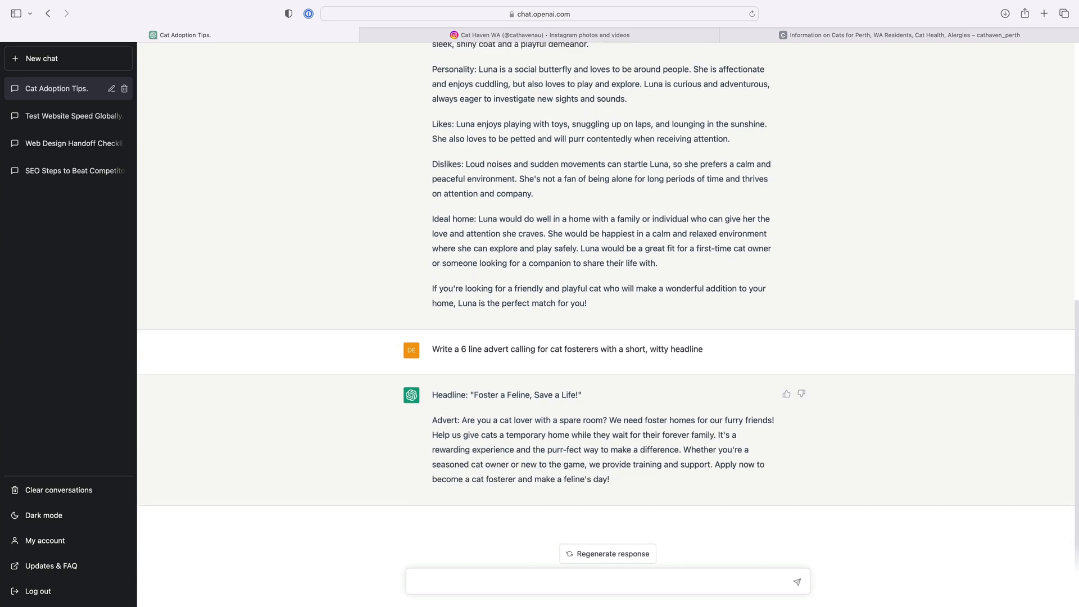
left_click(606, 581)
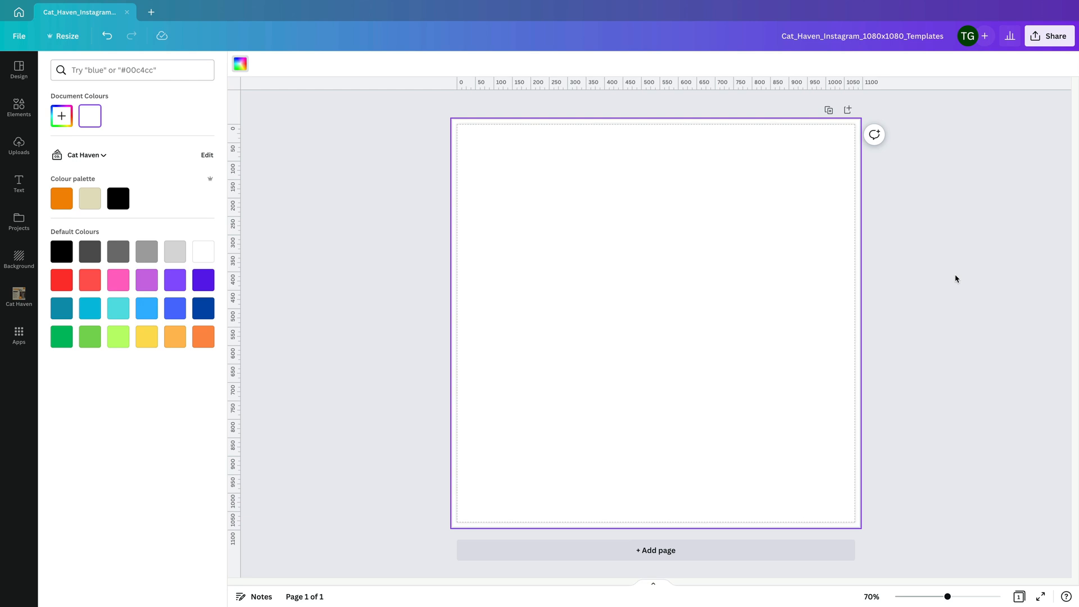
mouse_move(146, 308)
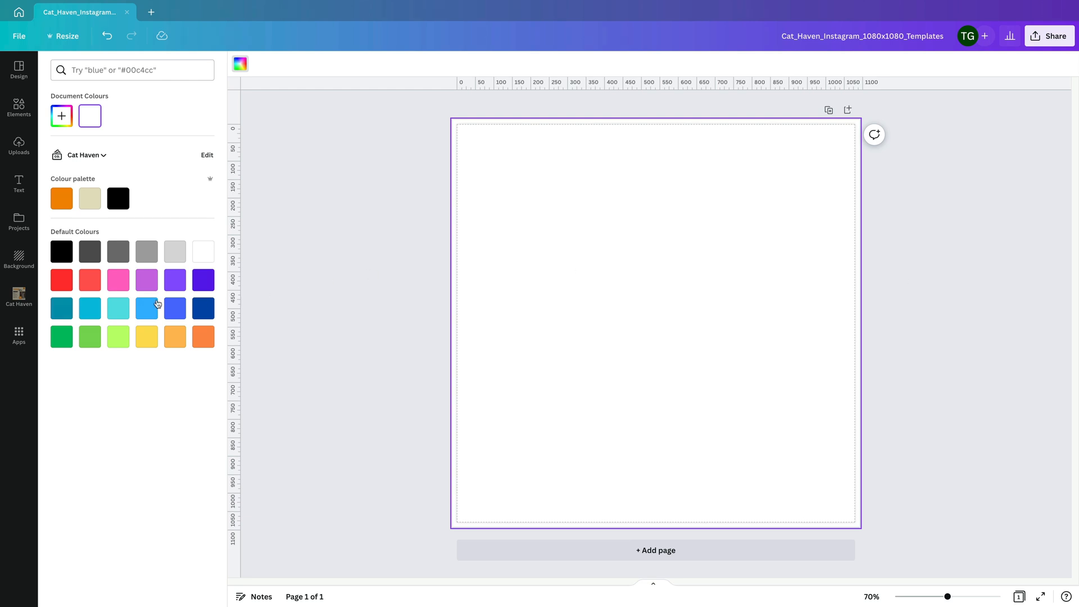
mouse_move(23, 403)
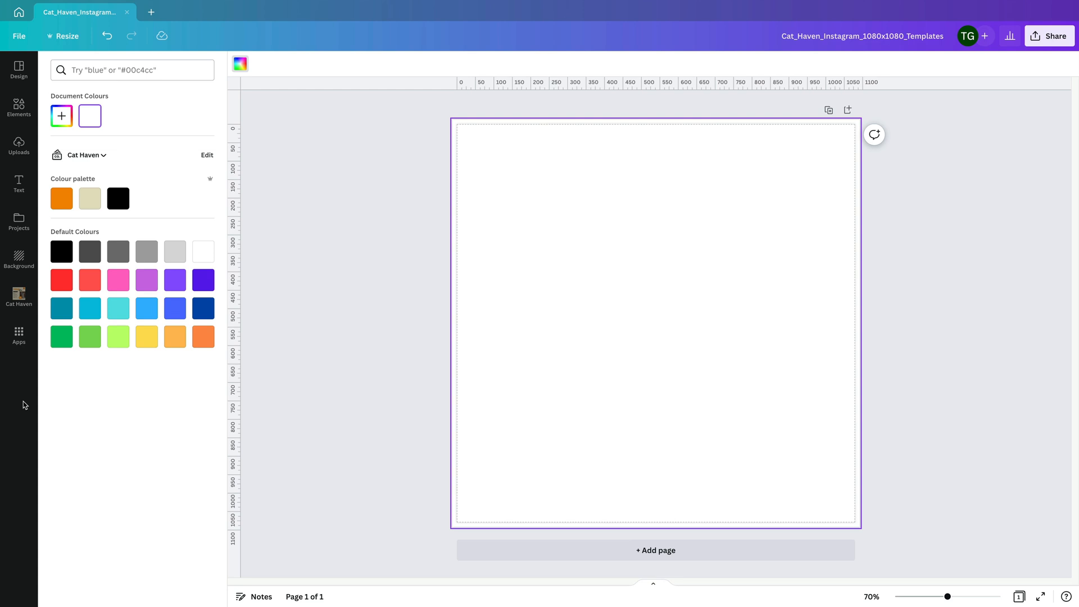
mouse_move(25, 399)
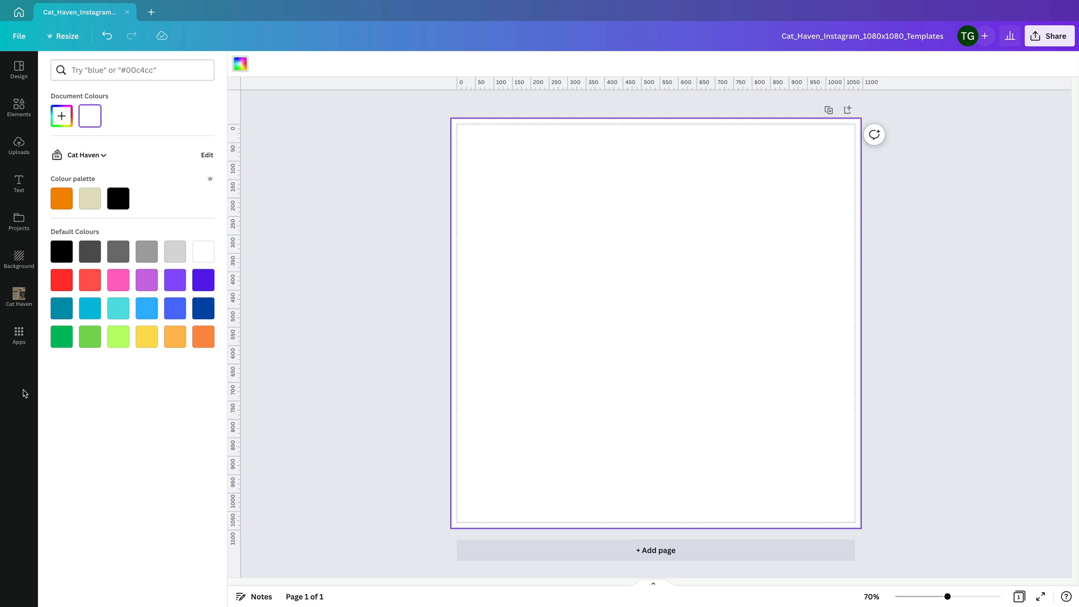
mouse_move(168, 185)
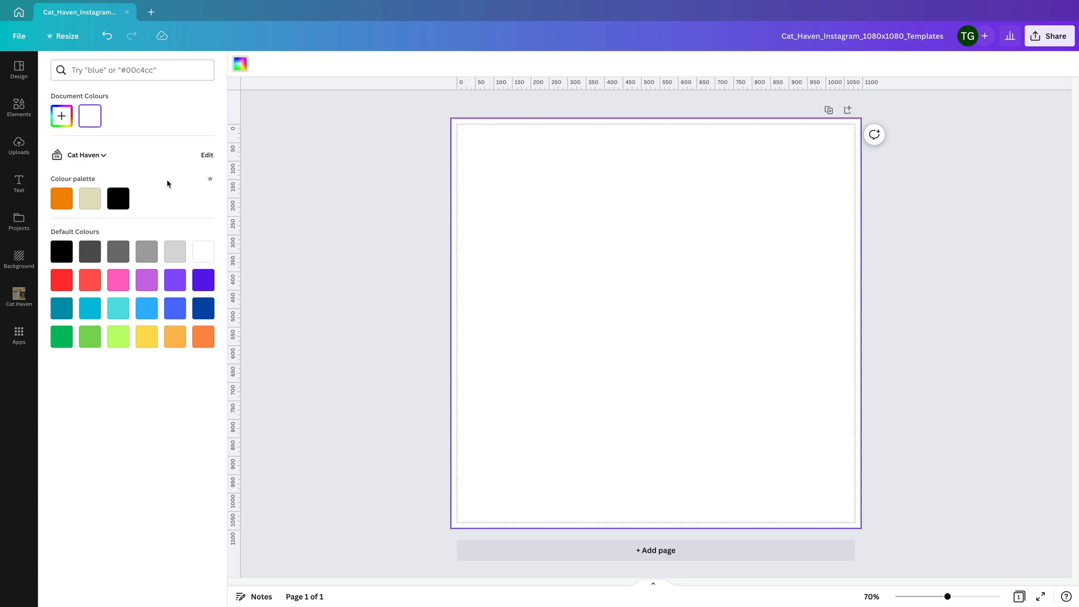
mouse_move(916, 390)
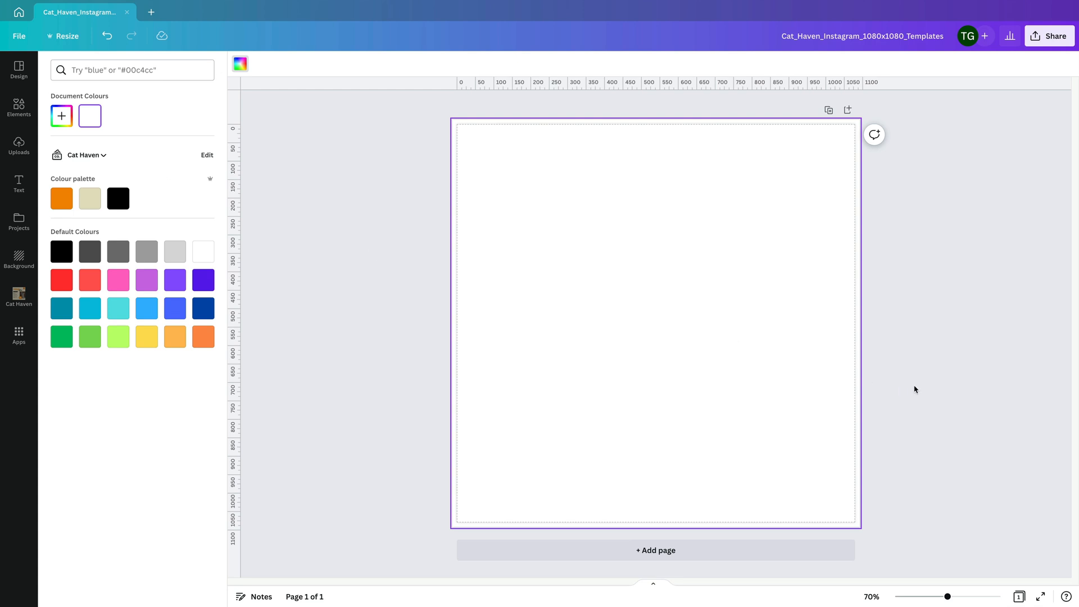
mouse_move(1002, 495)
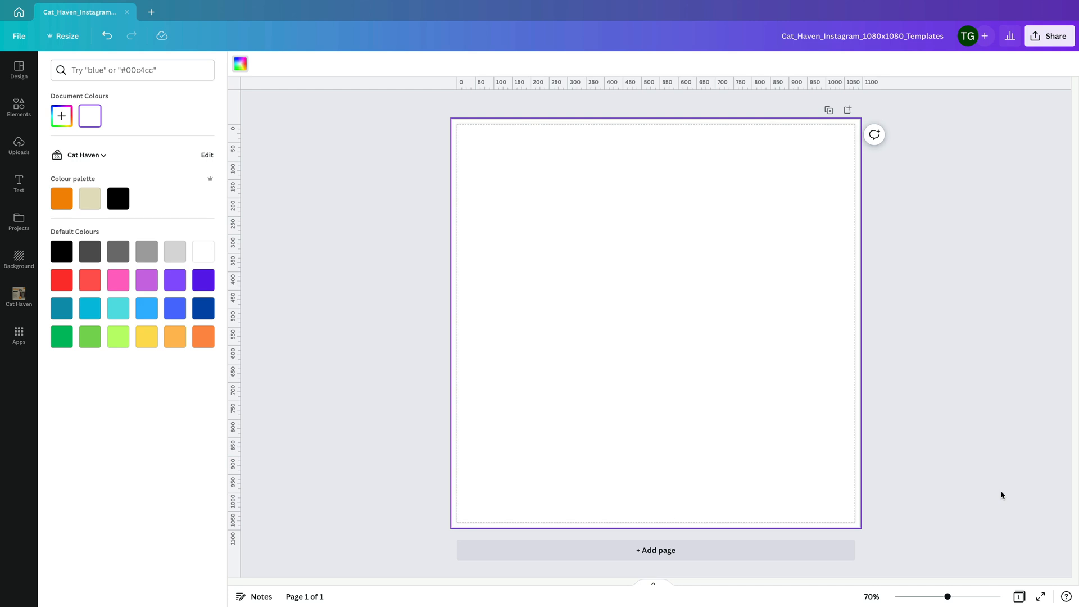
Step: Show the Cat Haven brand kit in the side panel beside the blank 1080x1080 page
left_click(19, 296)
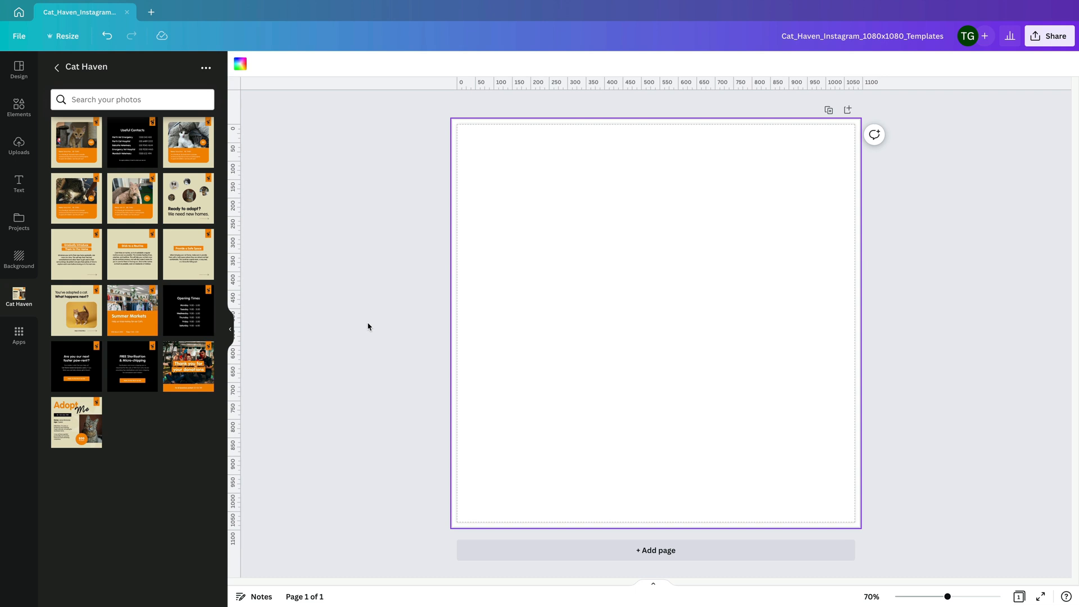
mouse_move(597, 344)
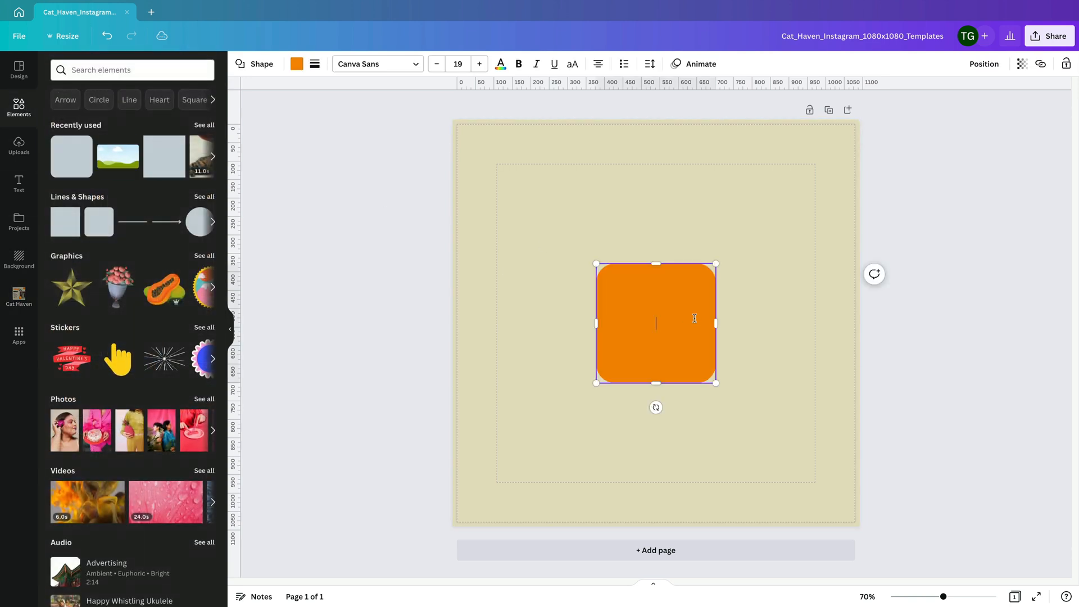
Step: Enlarge the rounded square into the main photo area and select the top-right corner square
left_click_drag(716, 264, 814, 167)
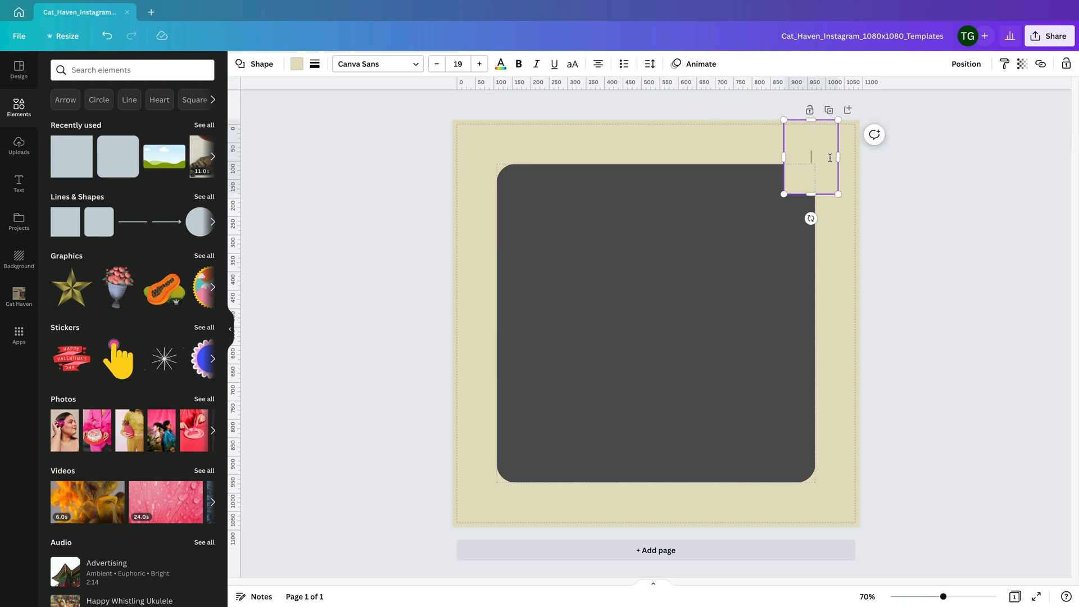
left_click(297, 63)
type("Insert description about cat here. Try and")
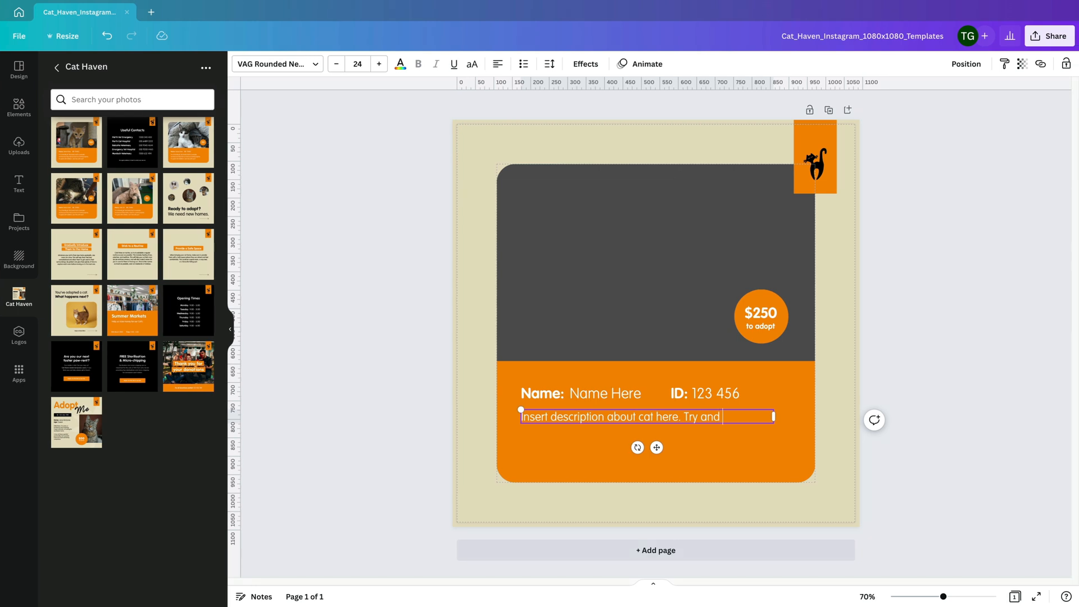
Step: Fill the description with 'stick to 3 lines of copy if possible. Aim to use short s...' guidance
type("stick to 3 lines of c")
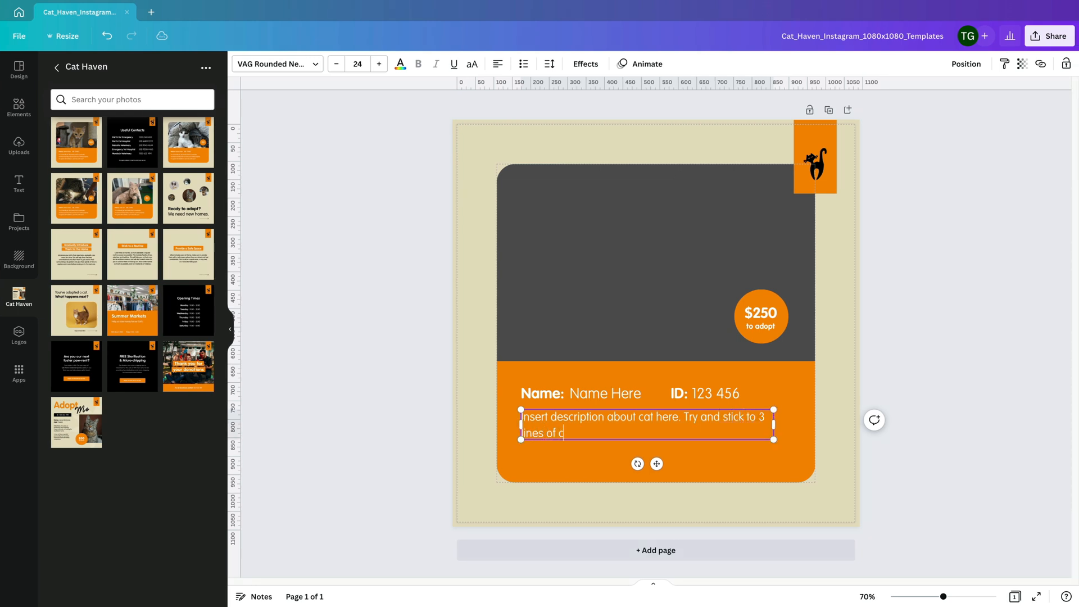
type("opy if possible.")
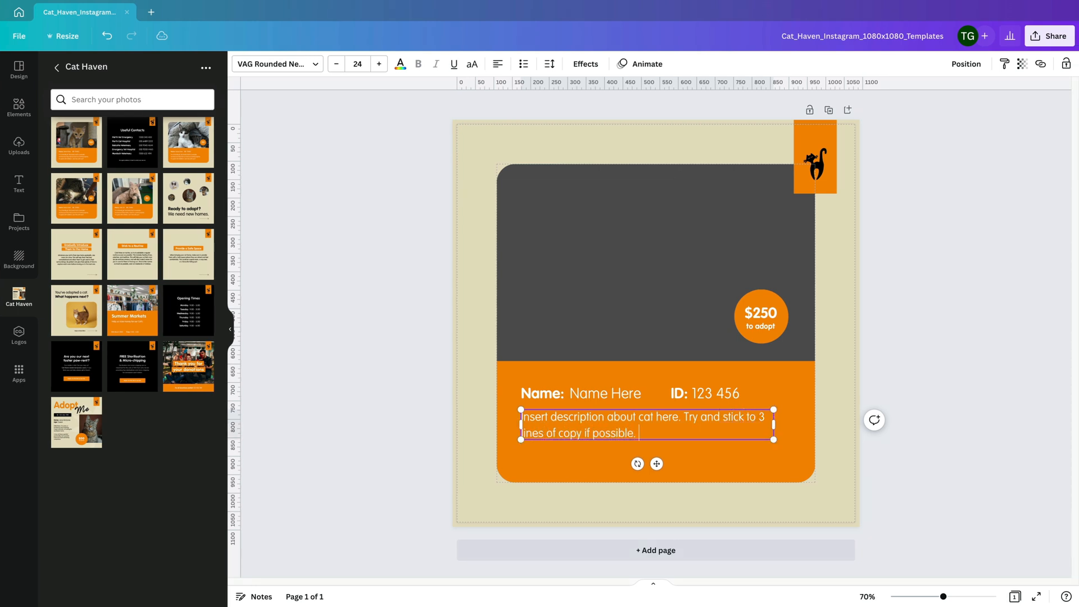
type("Aim to use short succinct")
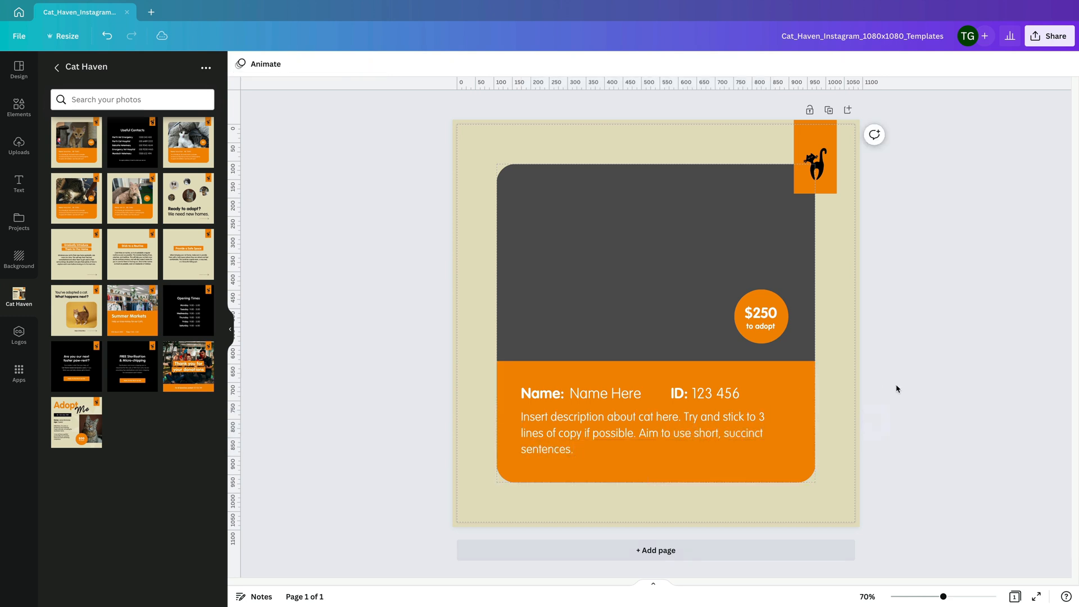
left_click(655, 424)
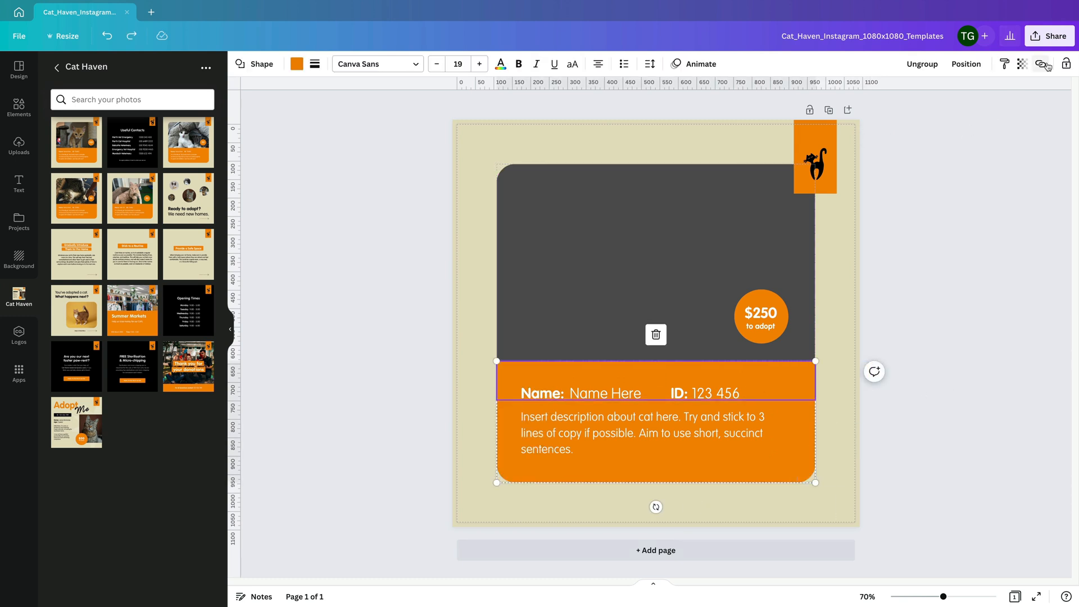
double_click(605, 394)
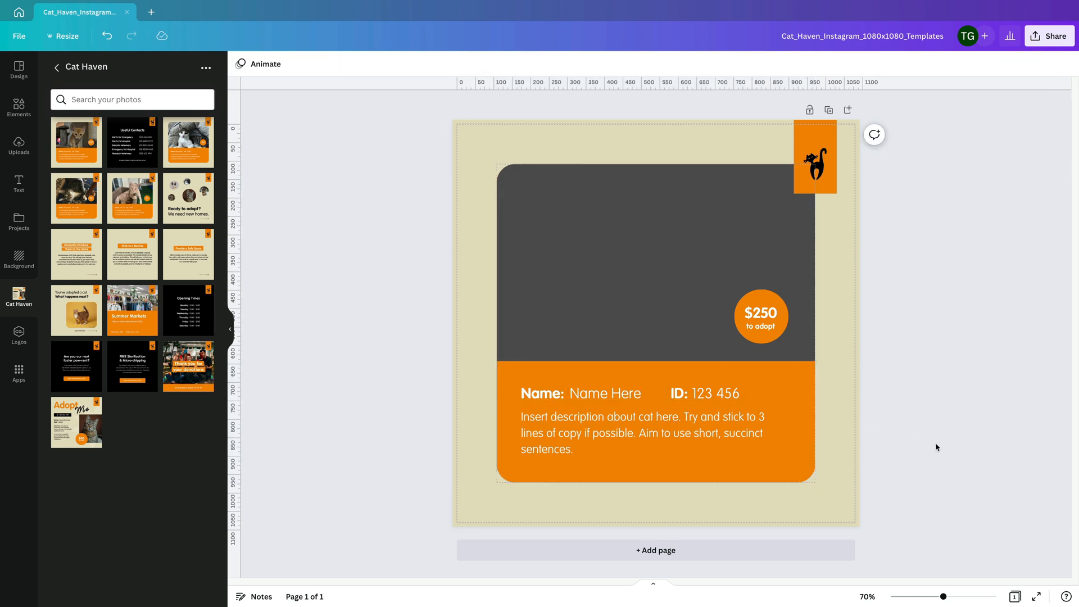
Step: Check the Name Here and ID placeholder row on the cat profile post
left_click(580, 393)
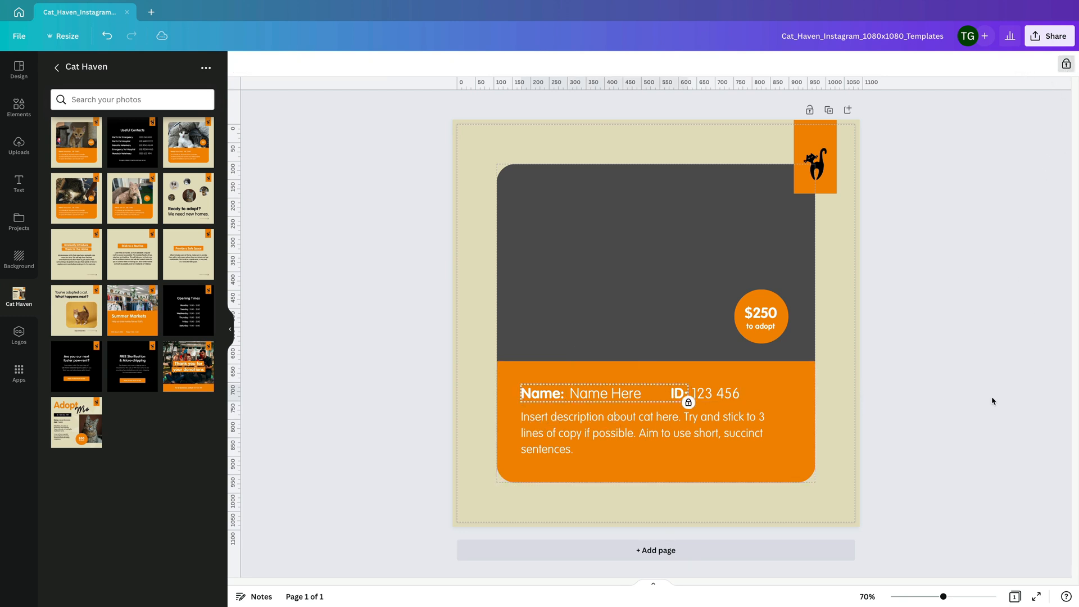
left_click(604, 393)
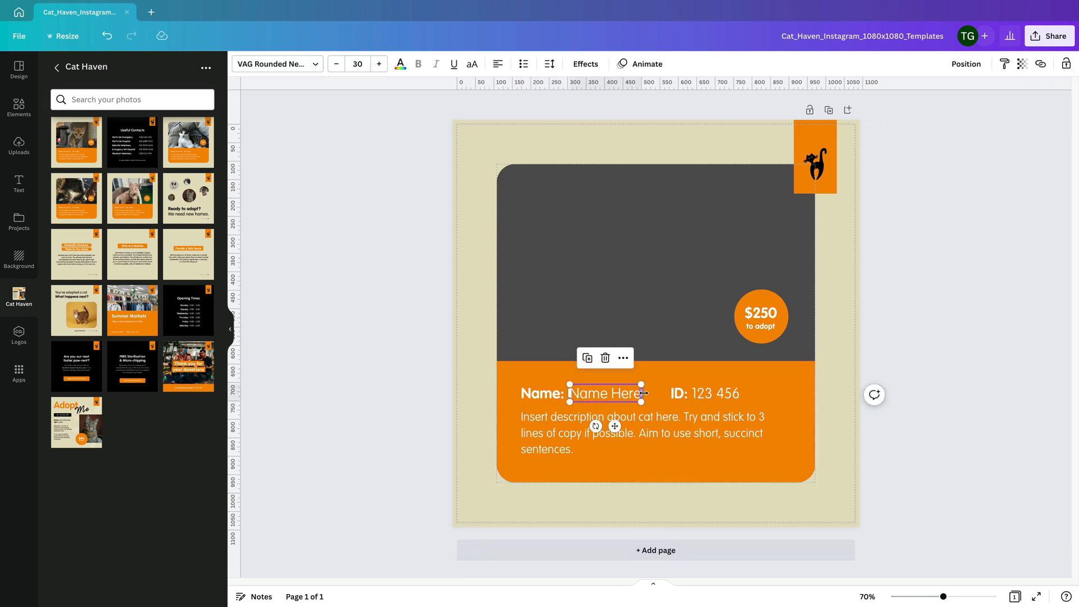
left_click(897, 463)
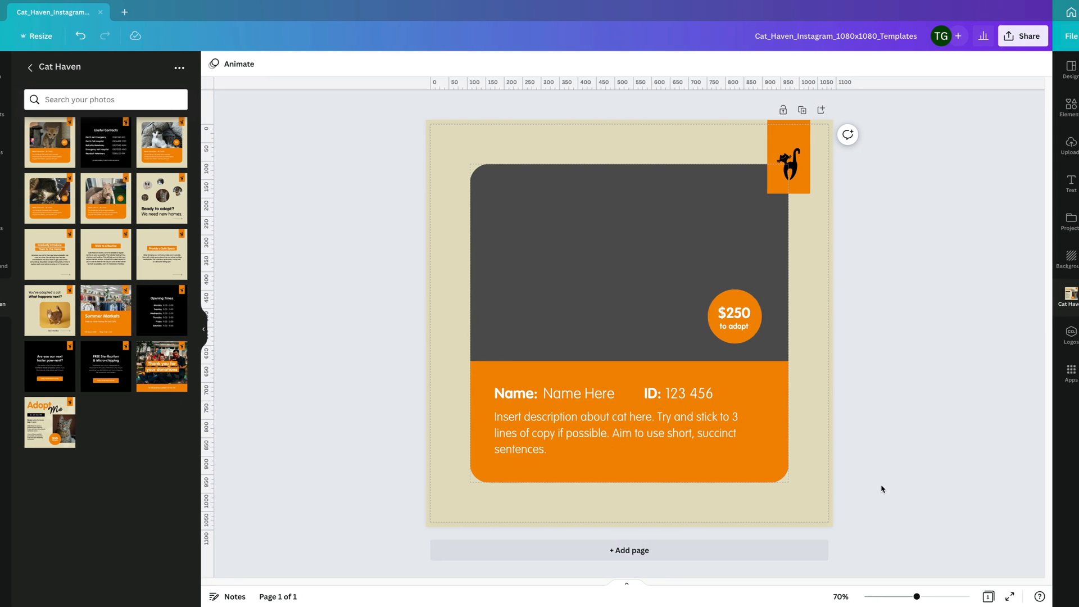
Step: Title page 2 'Useful Contacts Template' and start its 'Contact Name H...' text
left_click(629, 550)
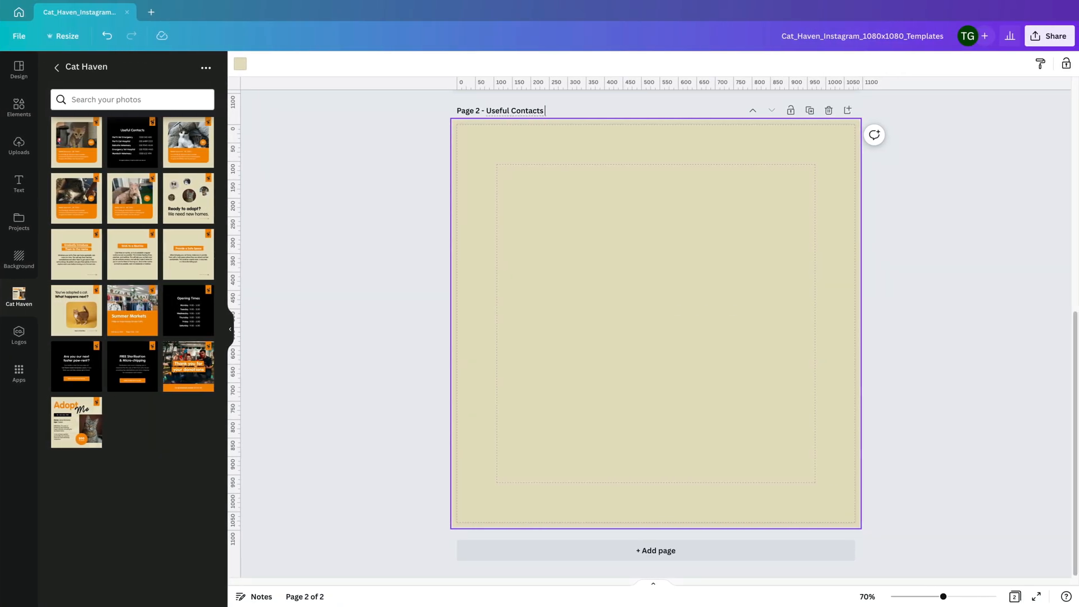
type("Template")
type("Cat Pro")
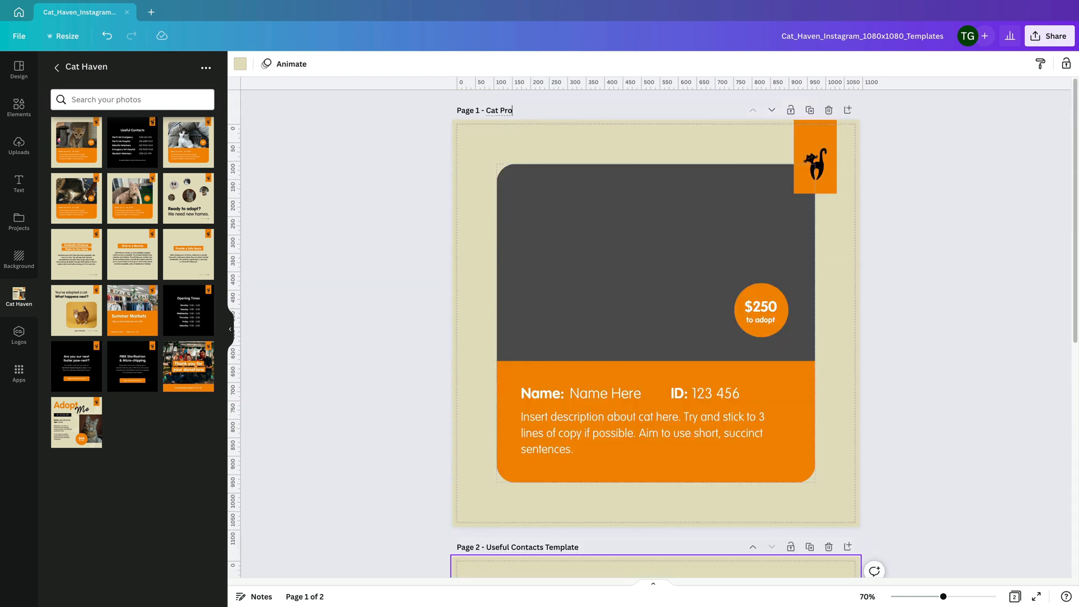
scroll("down", 3)
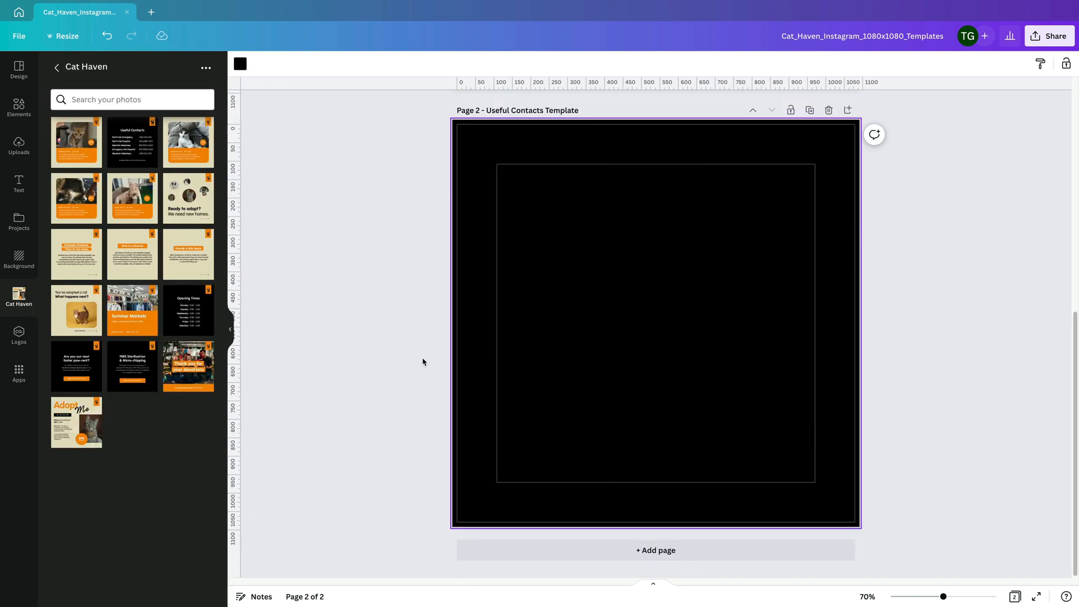
type("Contact Name H")
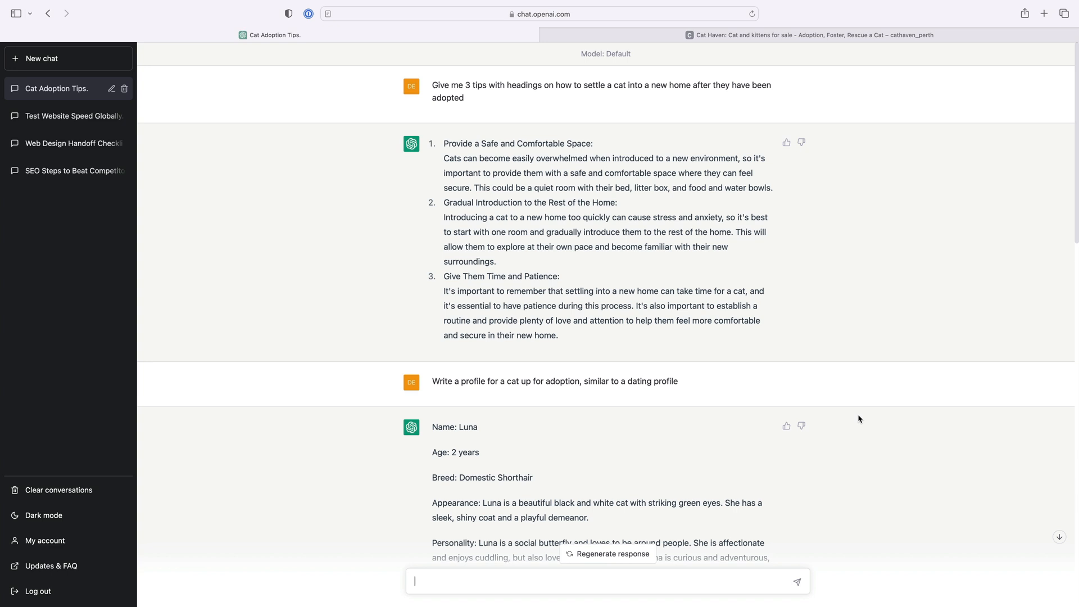
mouse_move(452, 142)
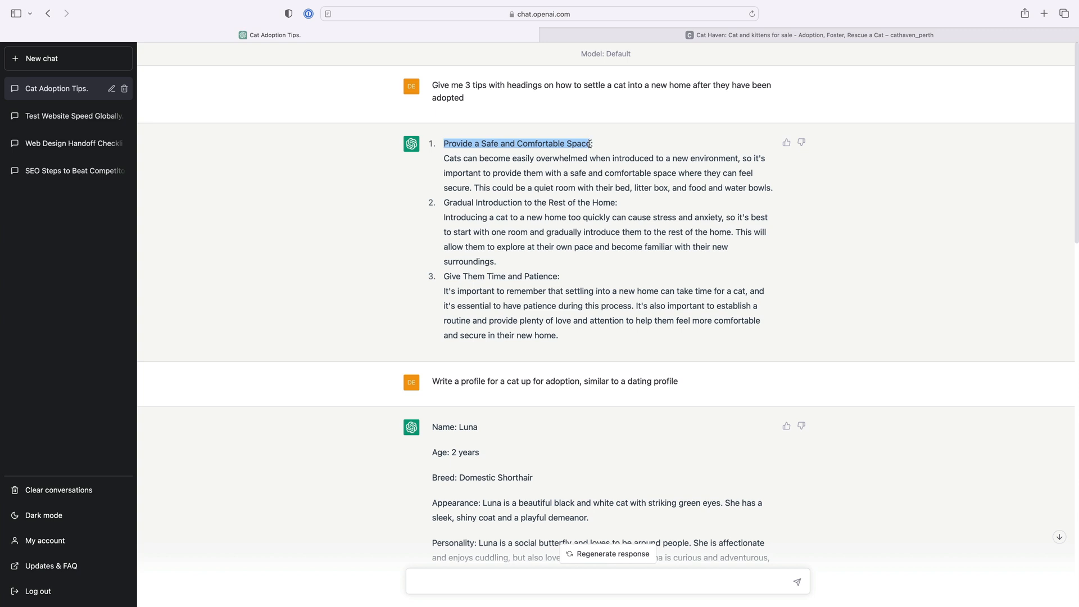
mouse_move(760, 335)
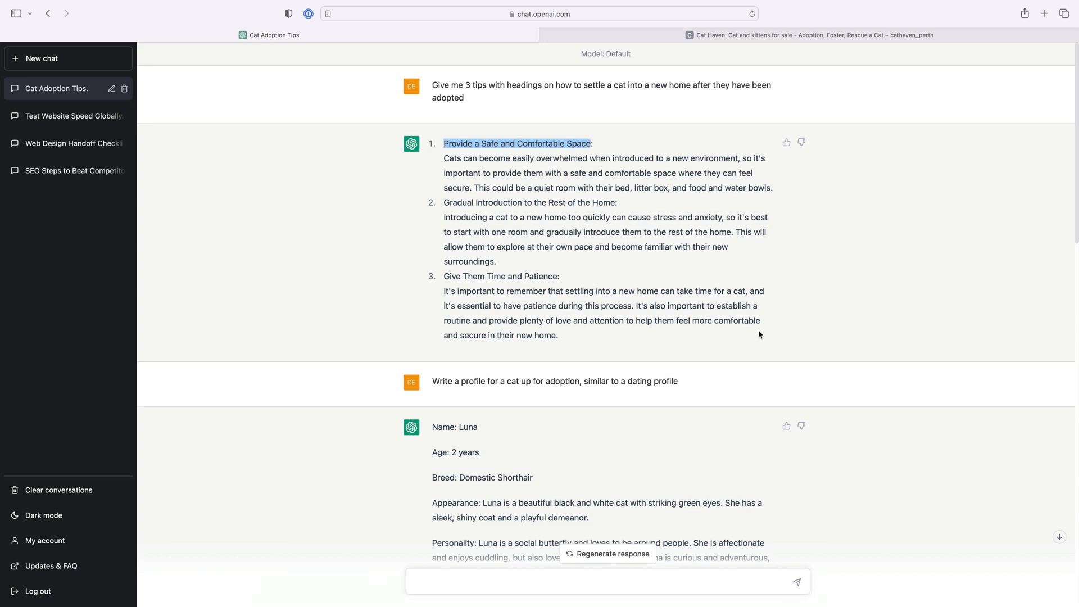
mouse_move(515, 141)
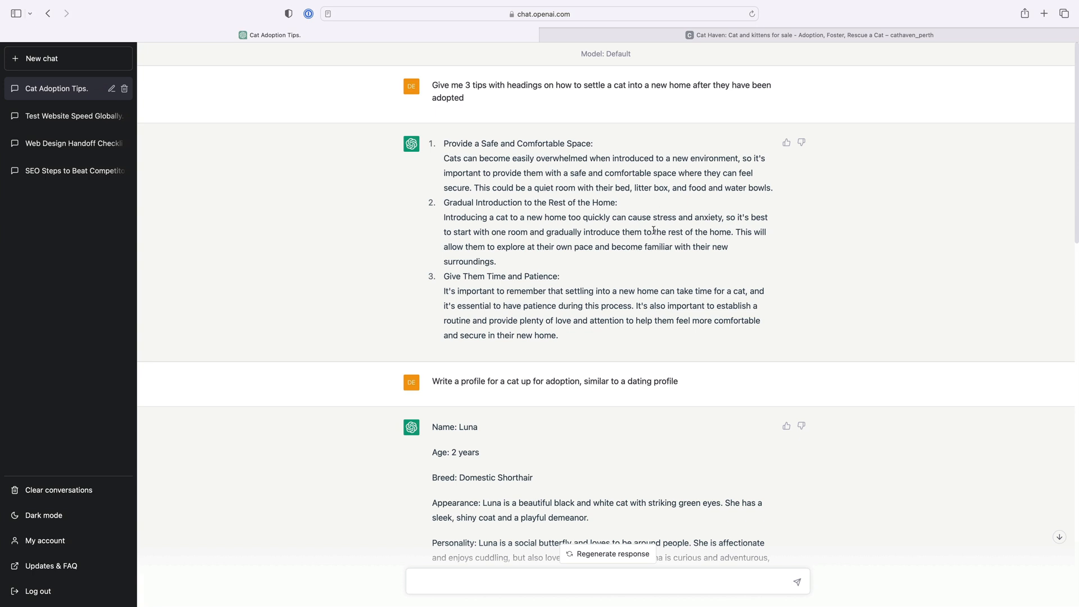
Step: Highlight the first tip's heading in the Cat Adoption Tips chat
left_click_drag(445, 158, 682, 159)
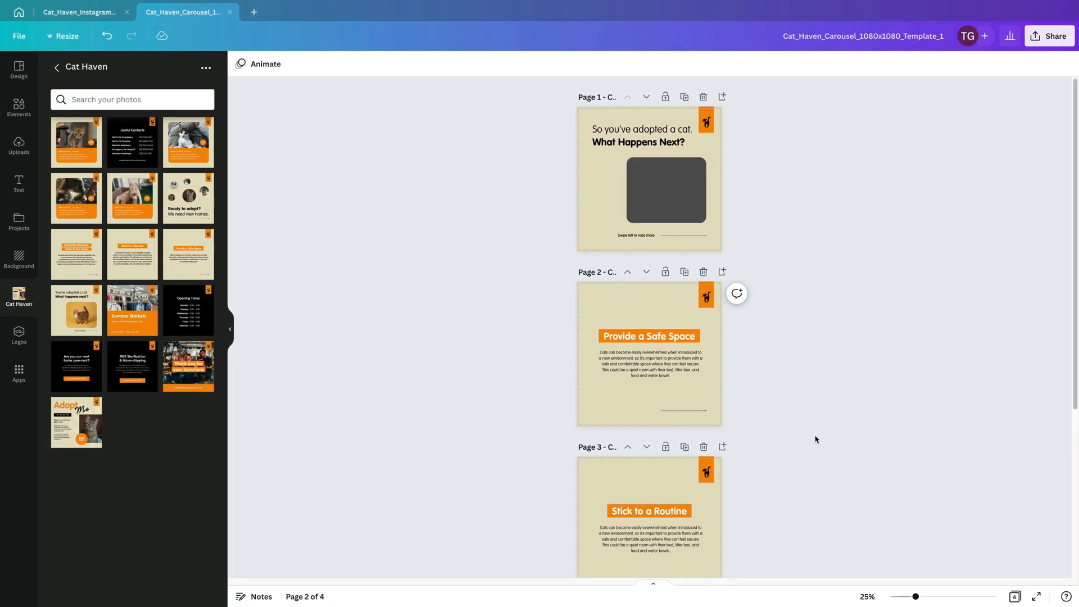
Step: Scroll through the tips carousel pages, then switch to Carousel Template 2 and its circle frame
scroll("down", 3)
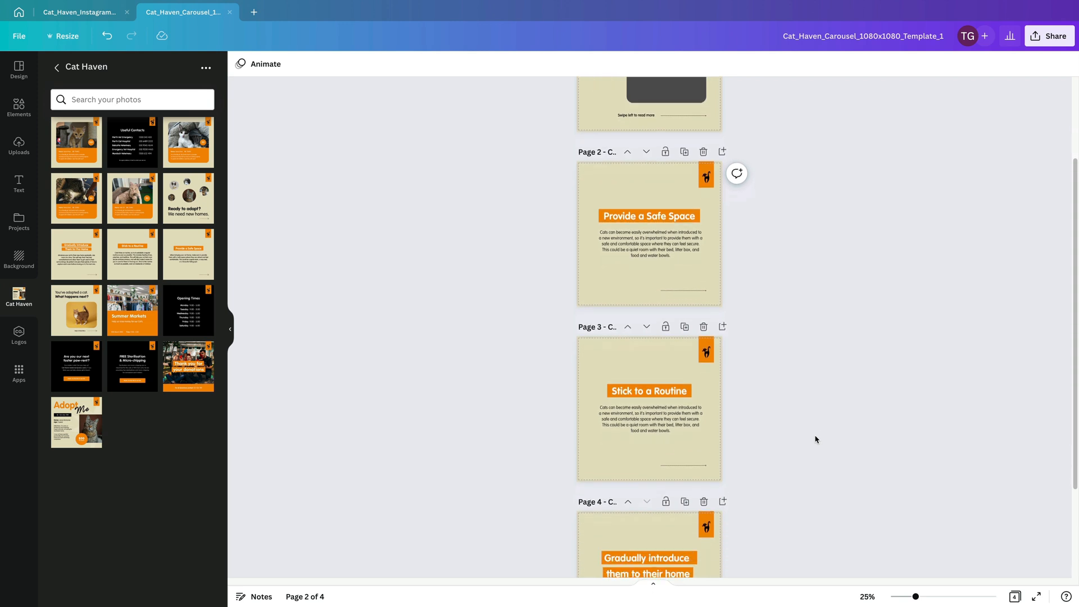
scroll("down", 3)
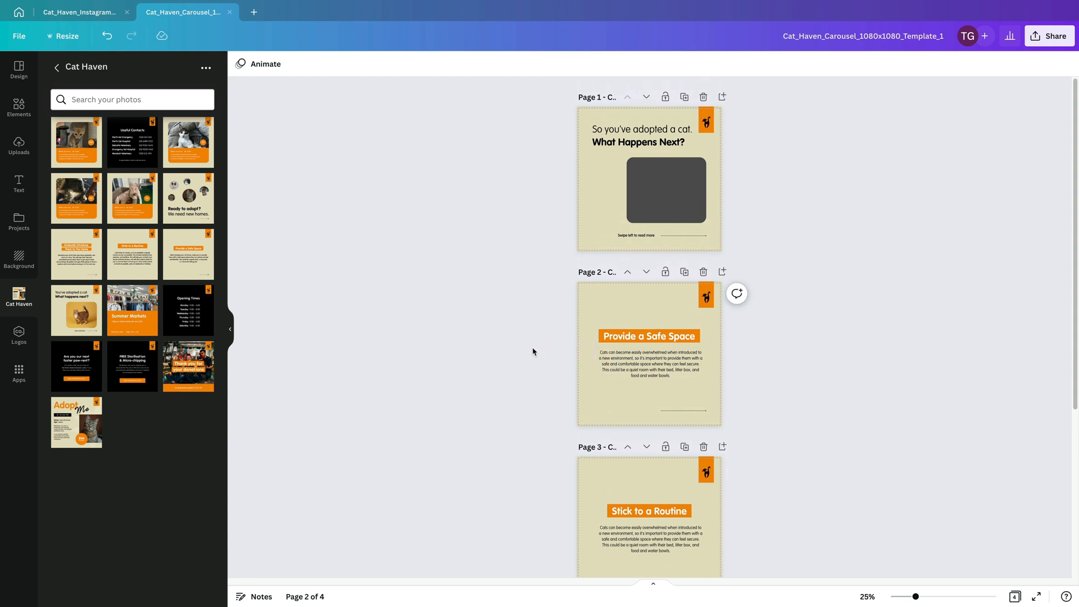
left_click(648, 365)
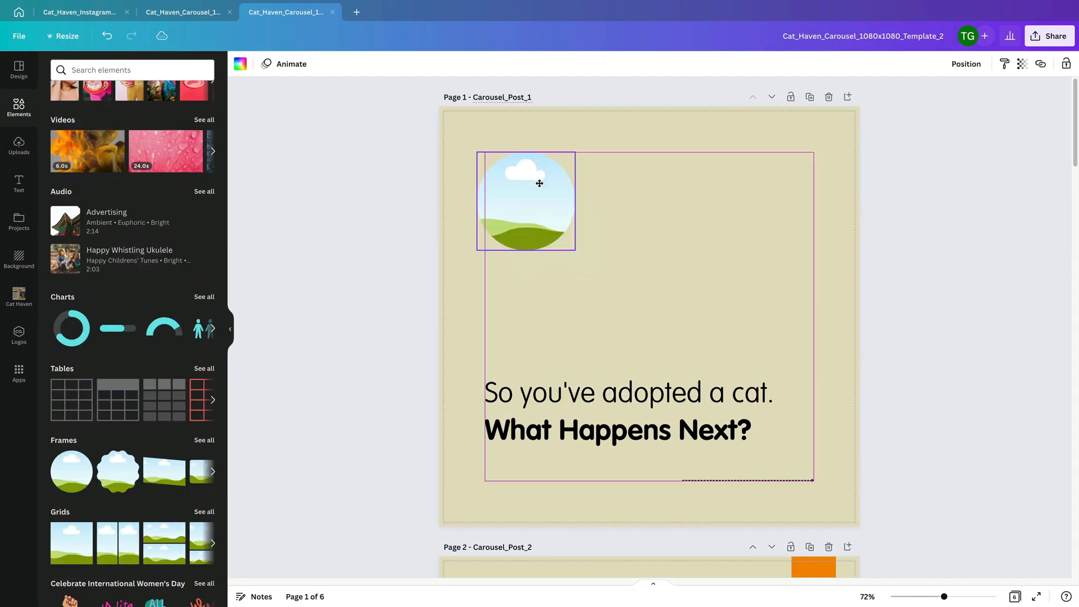
left_click(19, 297)
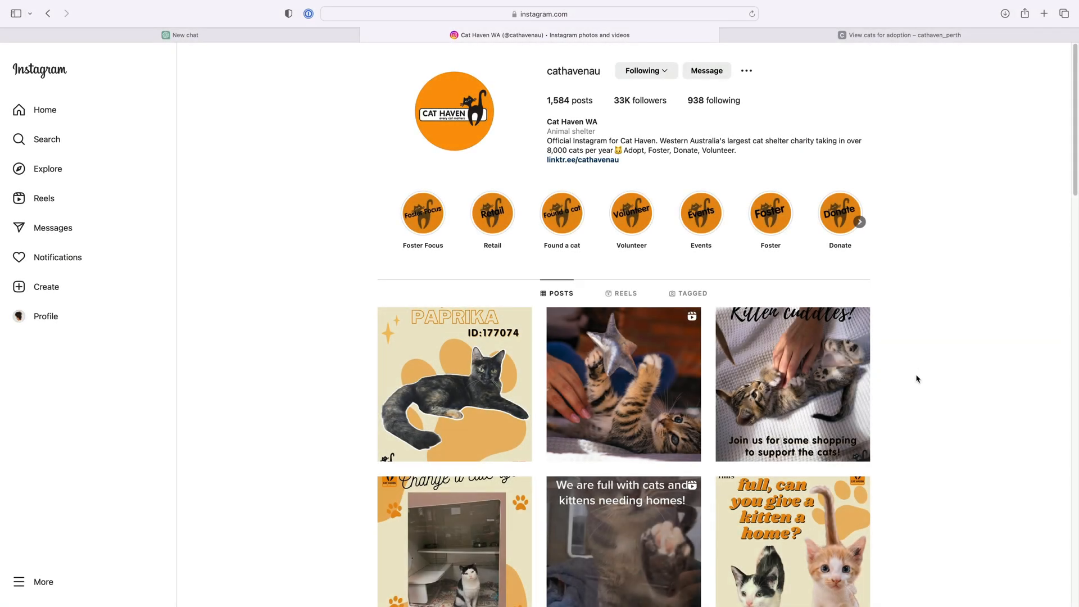
Step: Scroll down the cathavenau Instagram grid to reveal more adoption, foster and fundraising posts
scroll("down", 3)
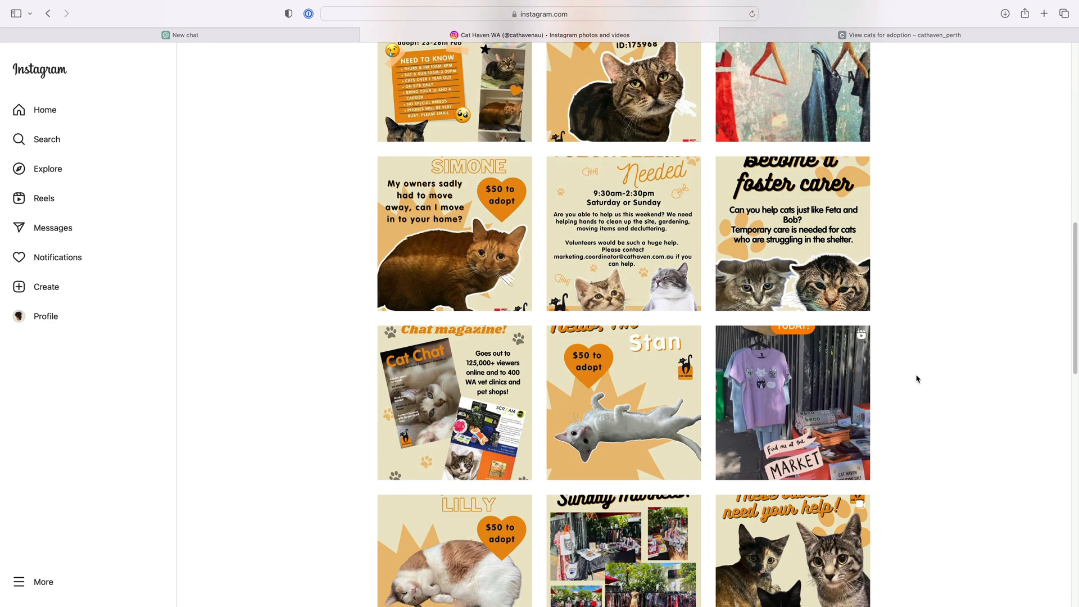
scroll("down", 3)
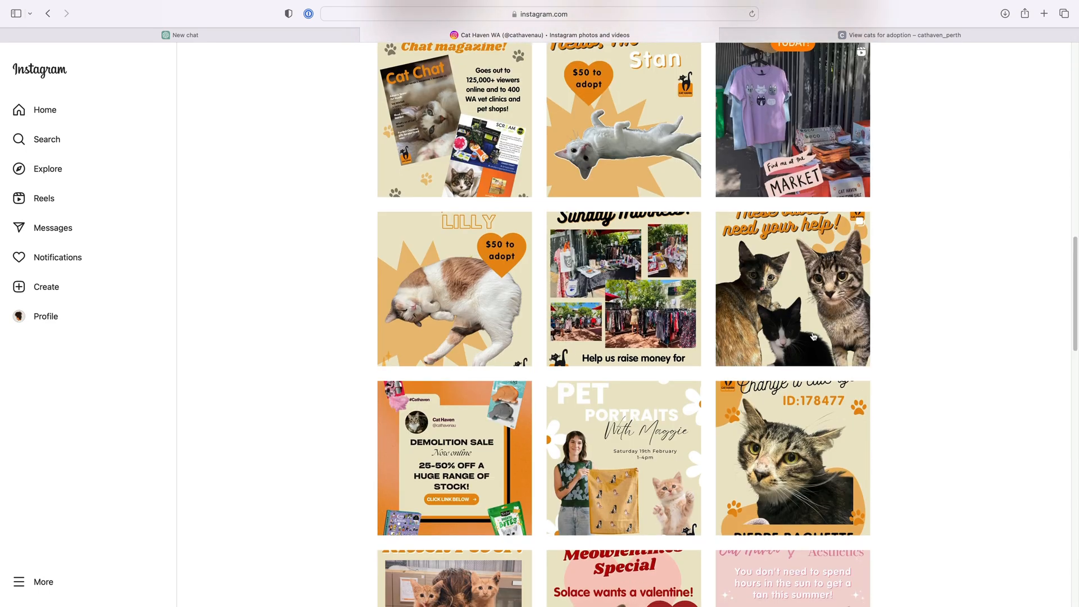